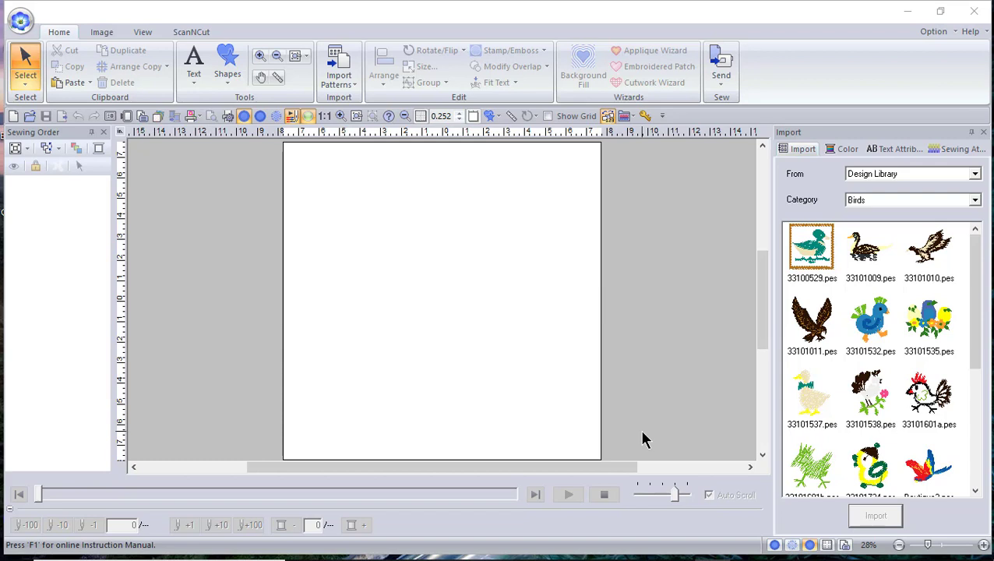
pyautogui.moveTo(623, 243)
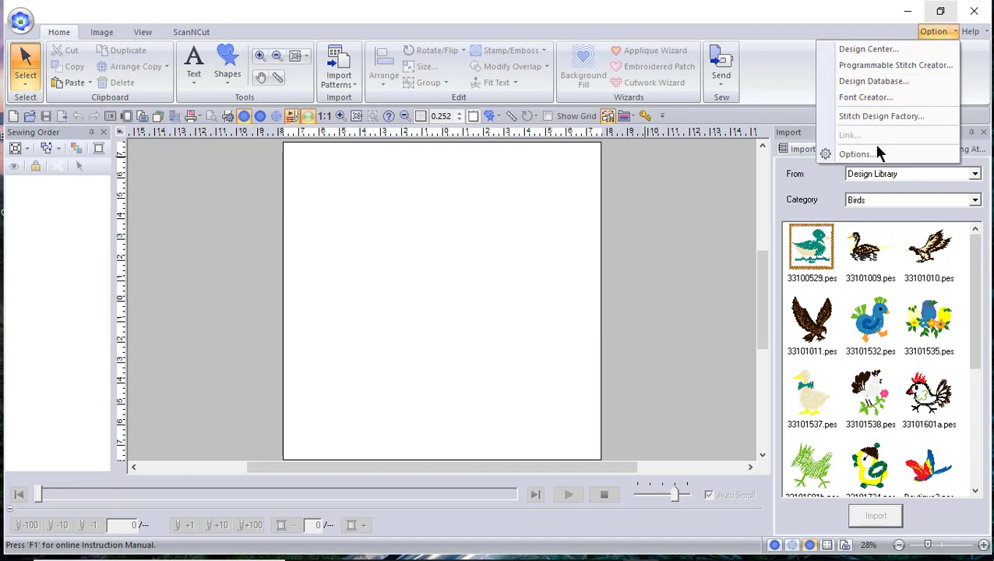
pyautogui.moveTo(20, 22)
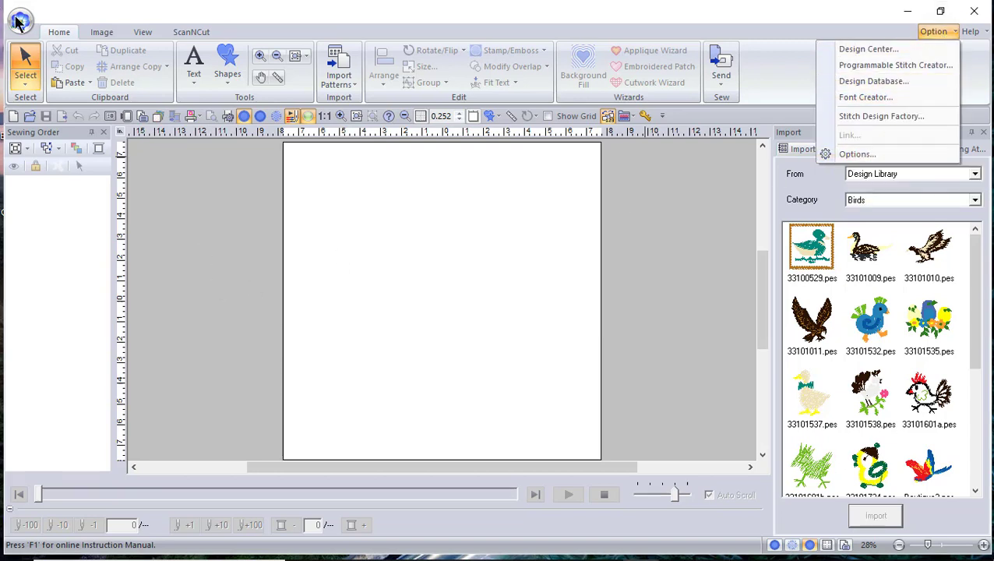
# Show the application menu with the recently used files list
pyautogui.click(22, 22)
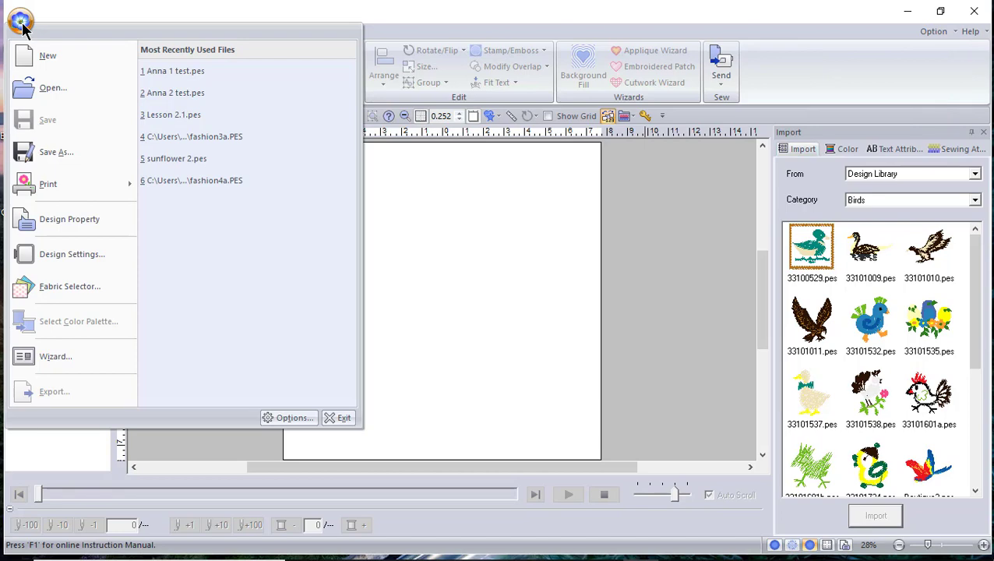
pyautogui.moveTo(273, 468)
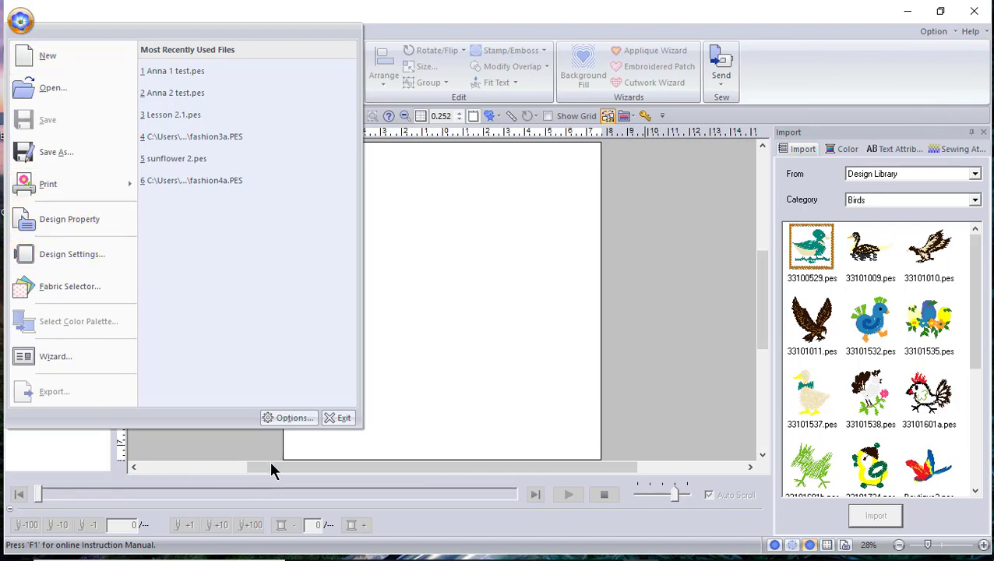
# Set Application Color to Blue in User Interface Settings and apply it
pyautogui.click(293, 417)
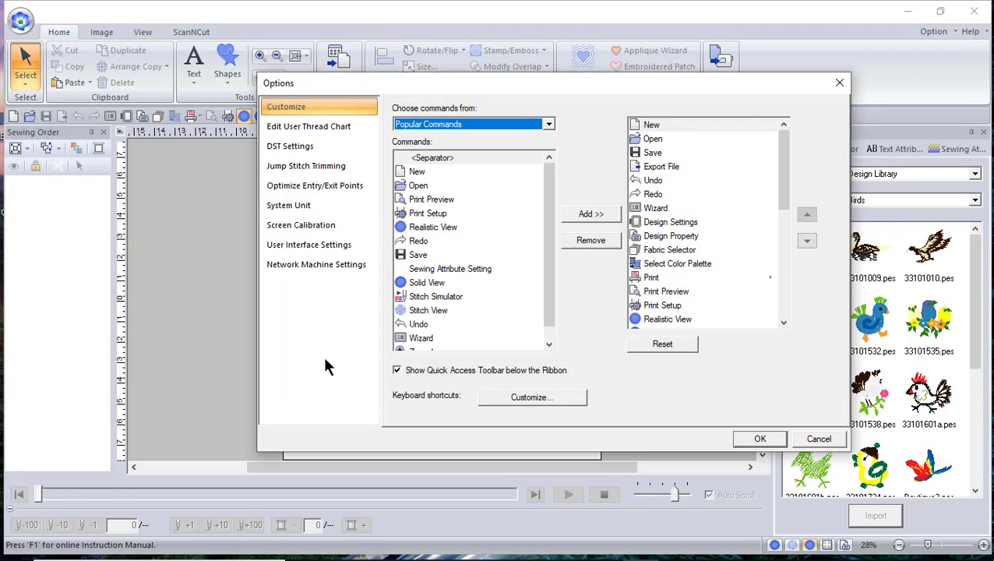
pyautogui.click(316, 265)
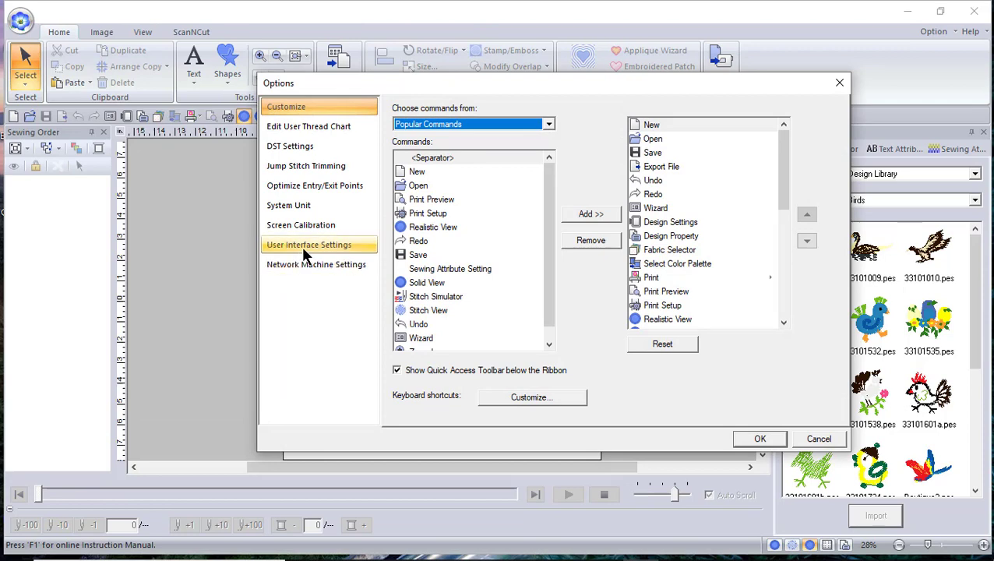
pyautogui.click(309, 244)
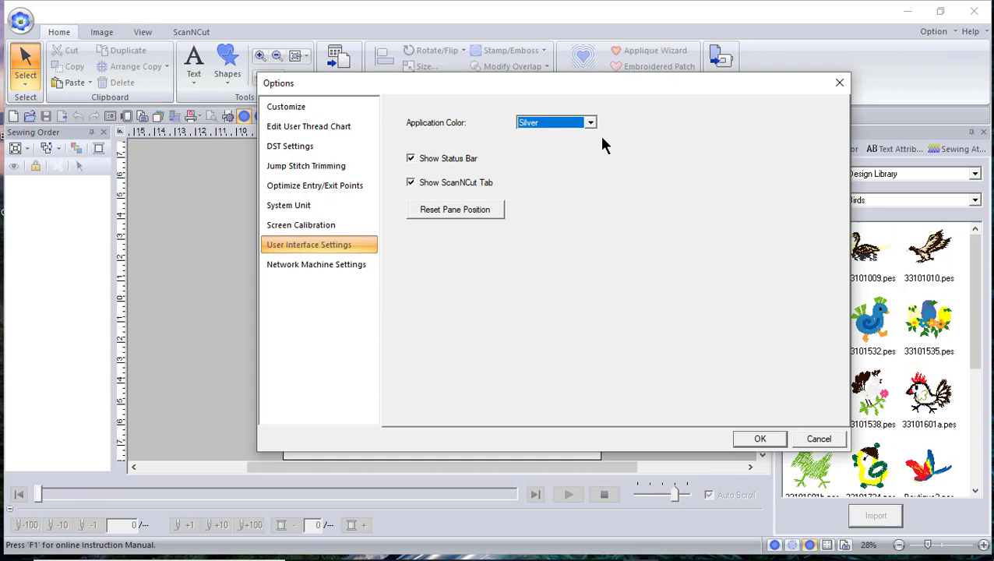
pyautogui.moveTo(595, 124)
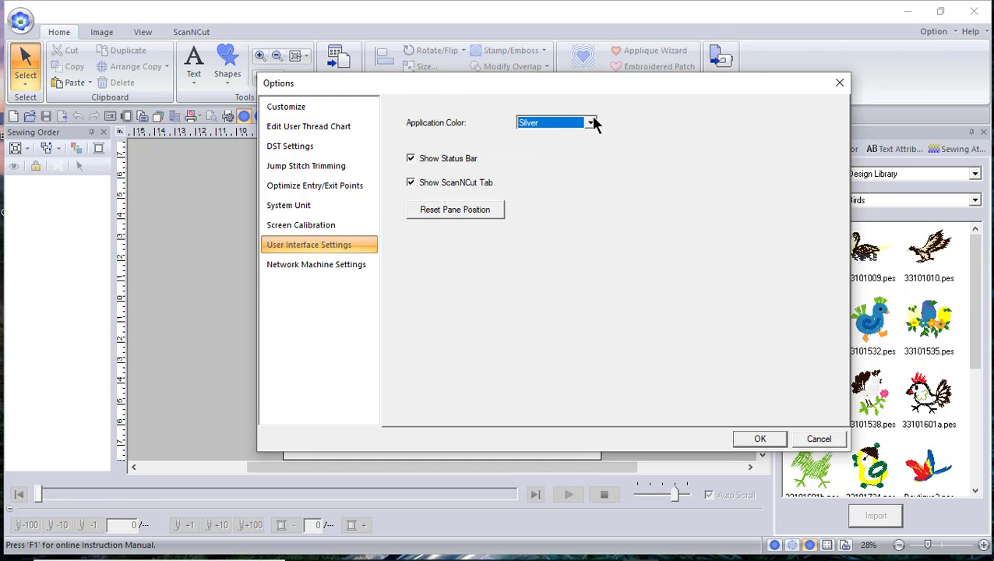
pyautogui.click(589, 122)
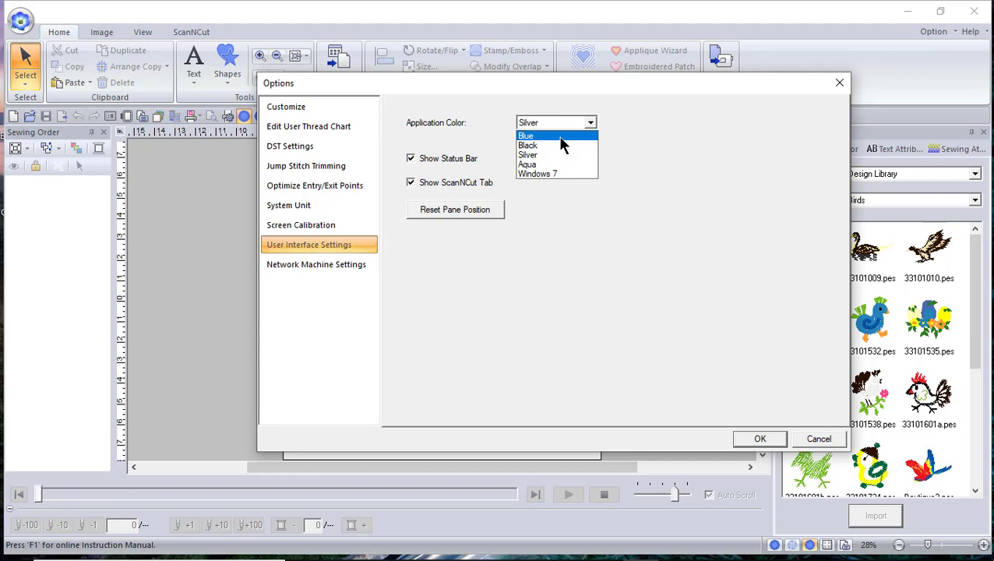
pyautogui.click(527, 134)
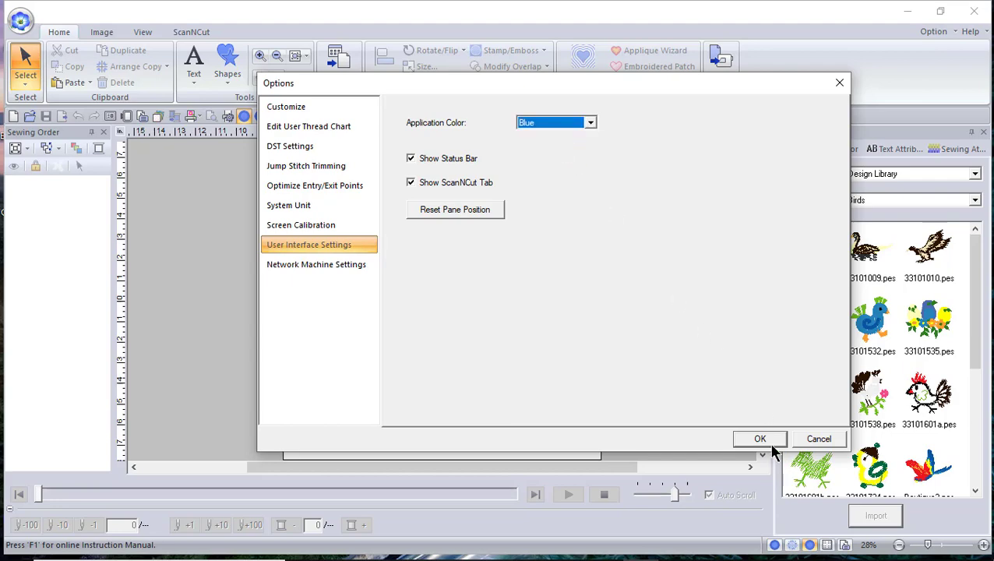
pyautogui.click(760, 438)
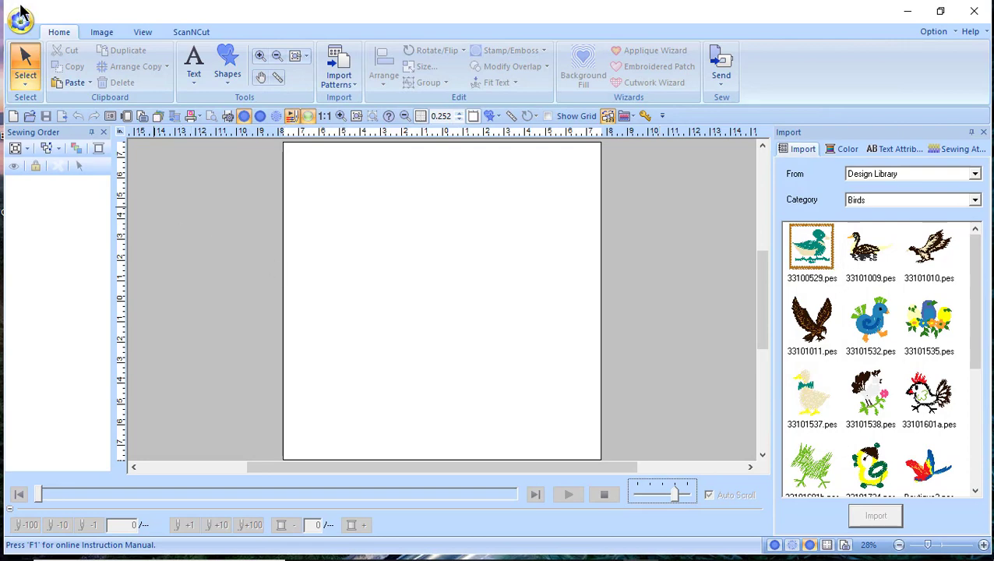
# Set Application Color to Black in User Interface Settings and apply it
pyautogui.click(20, 22)
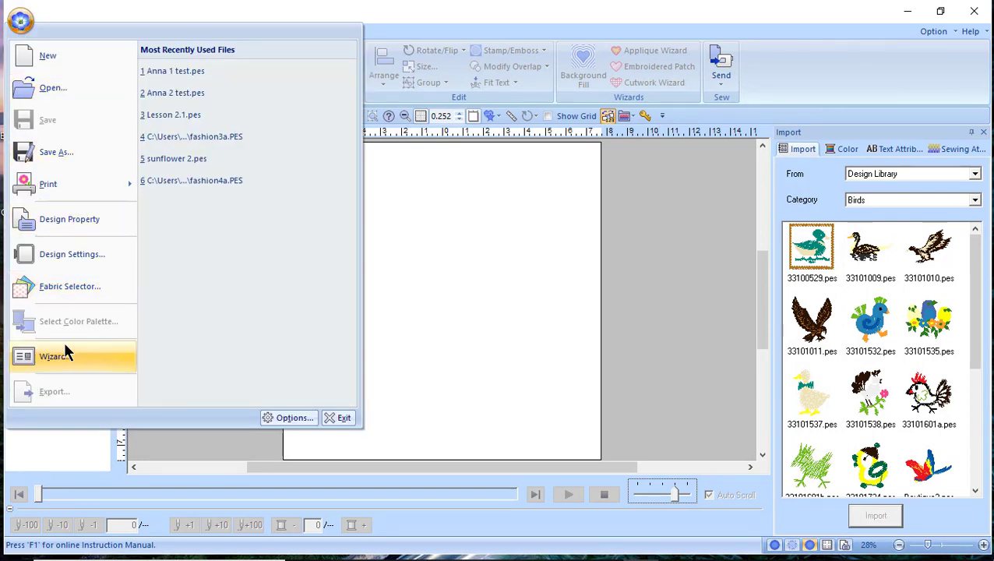
pyautogui.click(293, 417)
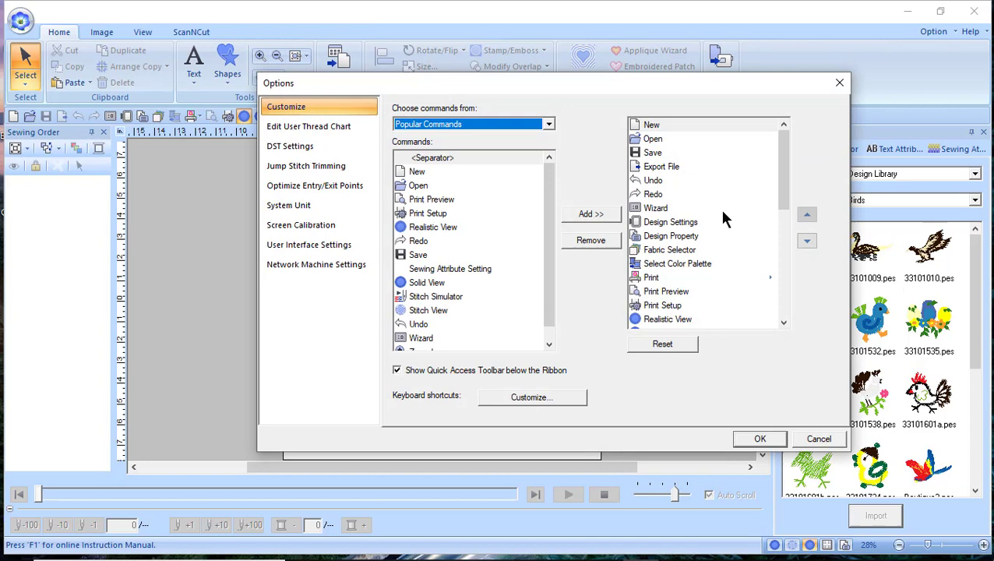
pyautogui.click(309, 245)
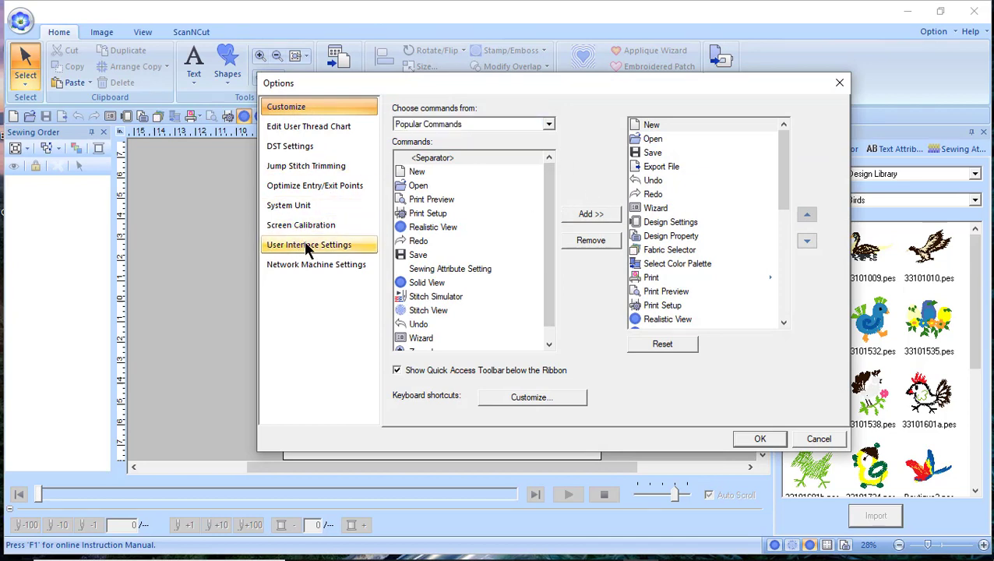
pyautogui.click(308, 245)
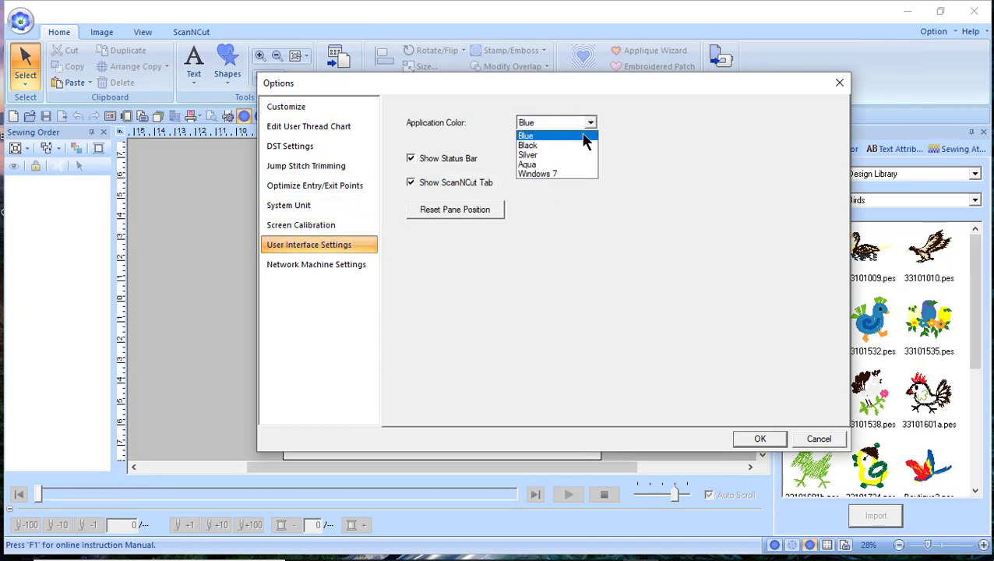
pyautogui.click(526, 145)
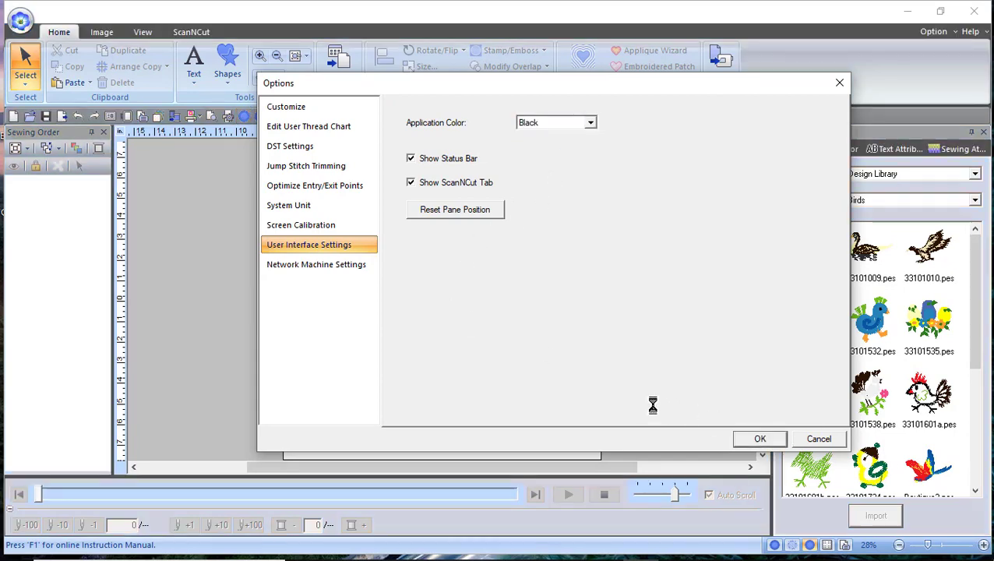
pyautogui.click(759, 438)
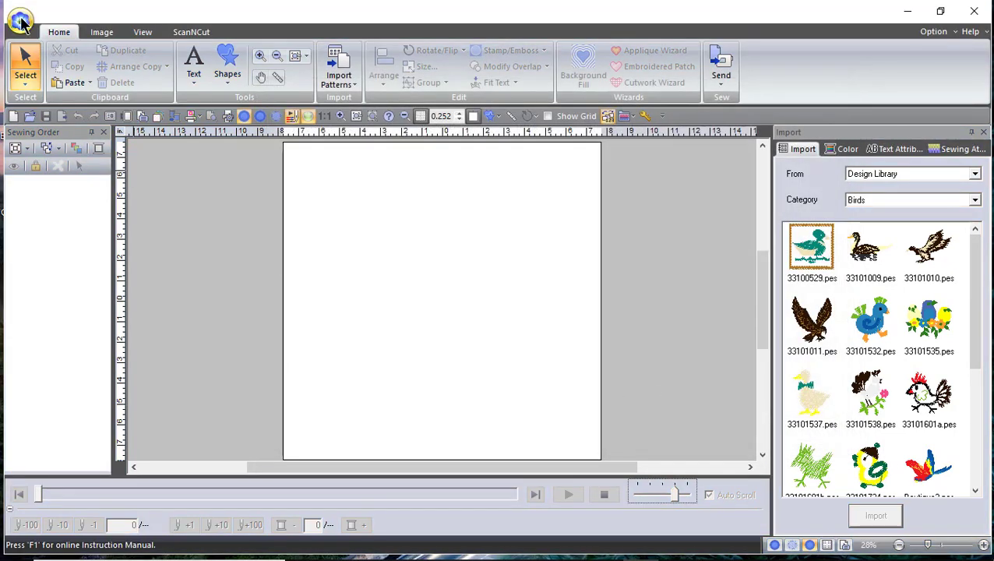
# Set Application Color to Aqua in User Interface Settings and apply it
pyautogui.click(20, 21)
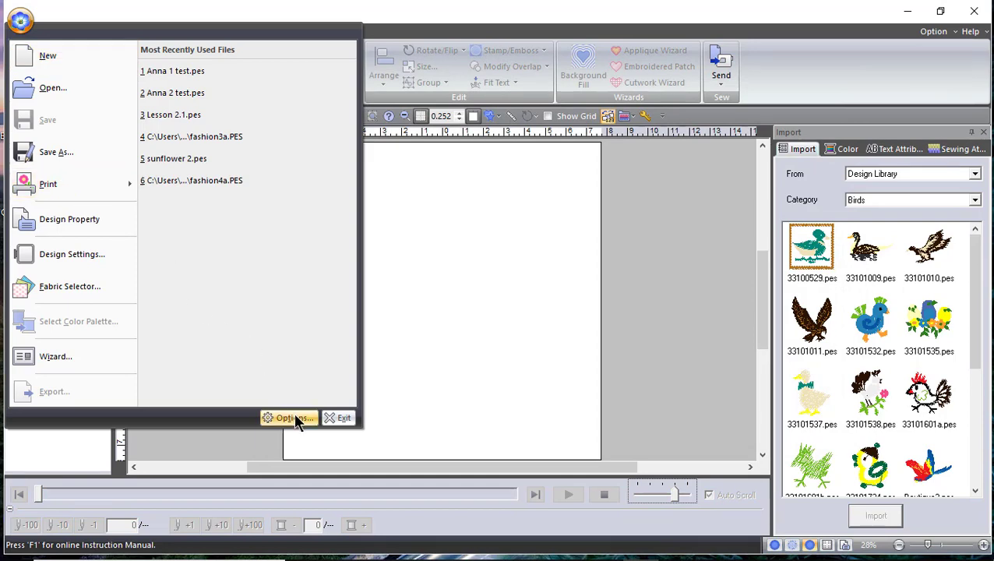
pyautogui.click(289, 417)
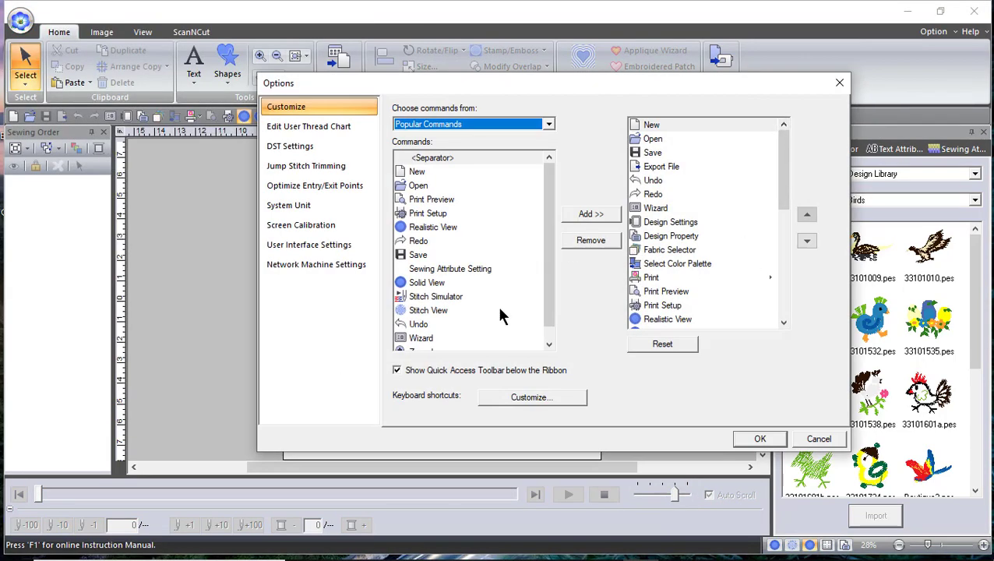
pyautogui.click(308, 243)
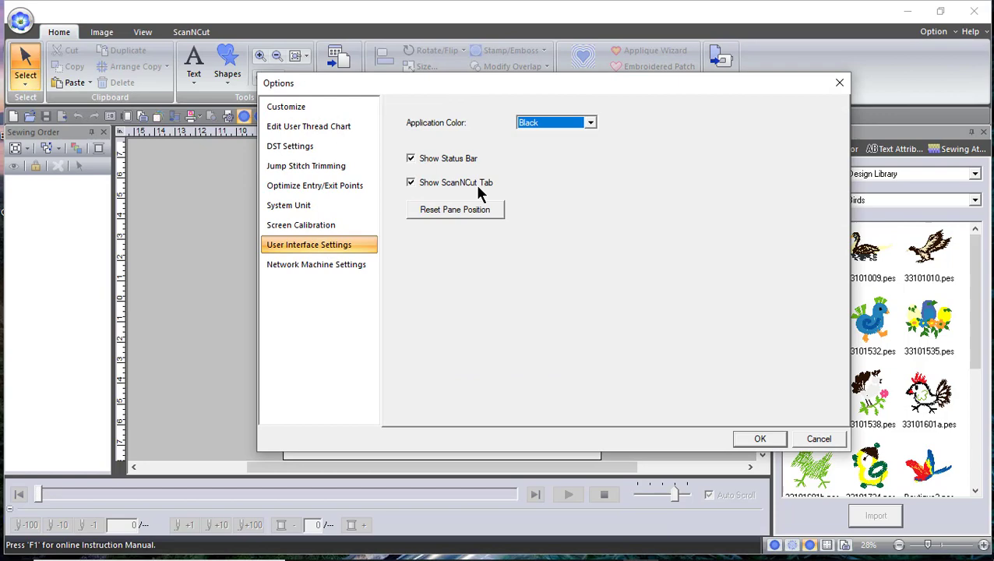
pyautogui.click(588, 121)
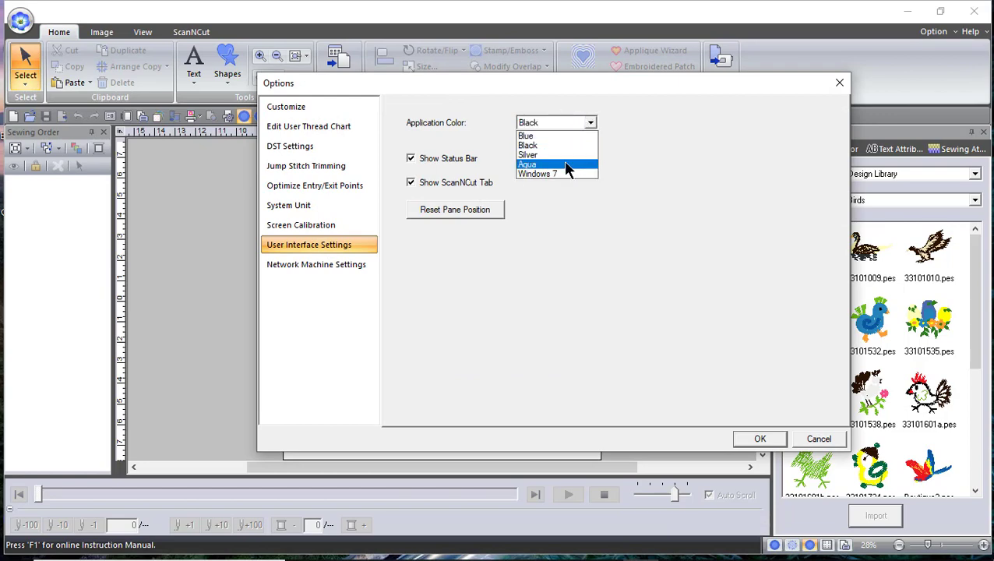
pyautogui.click(526, 166)
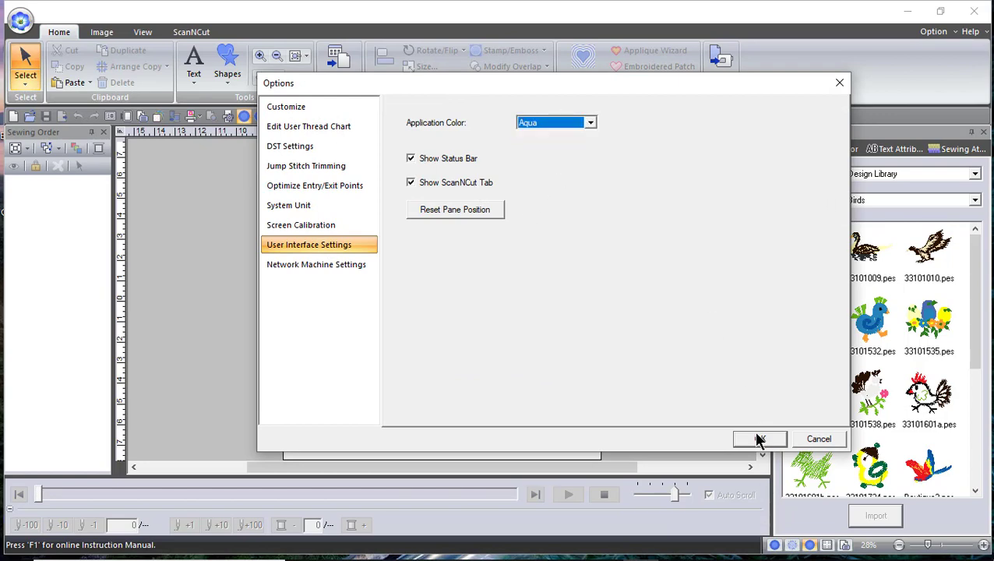
pyautogui.click(760, 439)
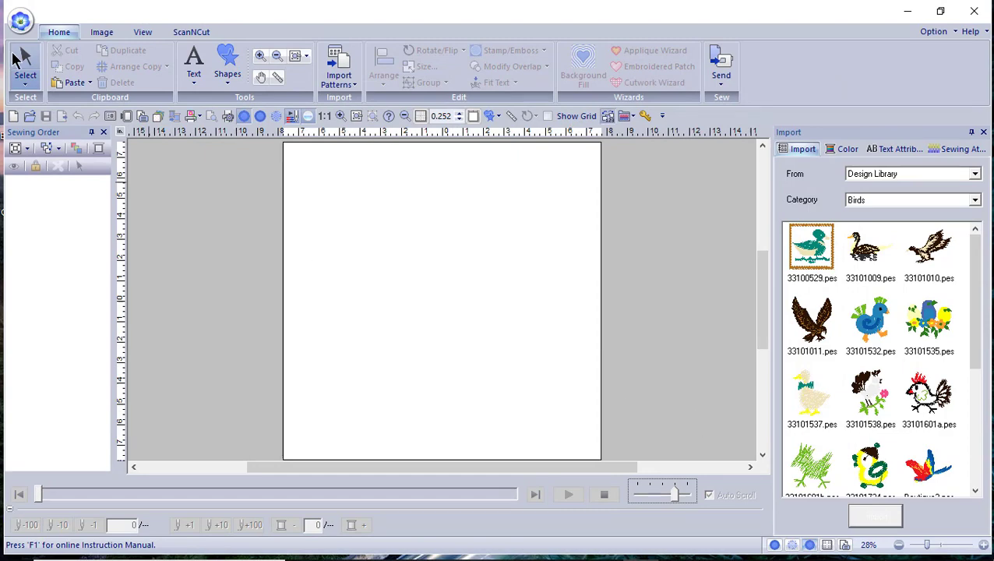
# Set Application Color to Windows 7 in User Interface Settings and apply it
pyautogui.click(20, 22)
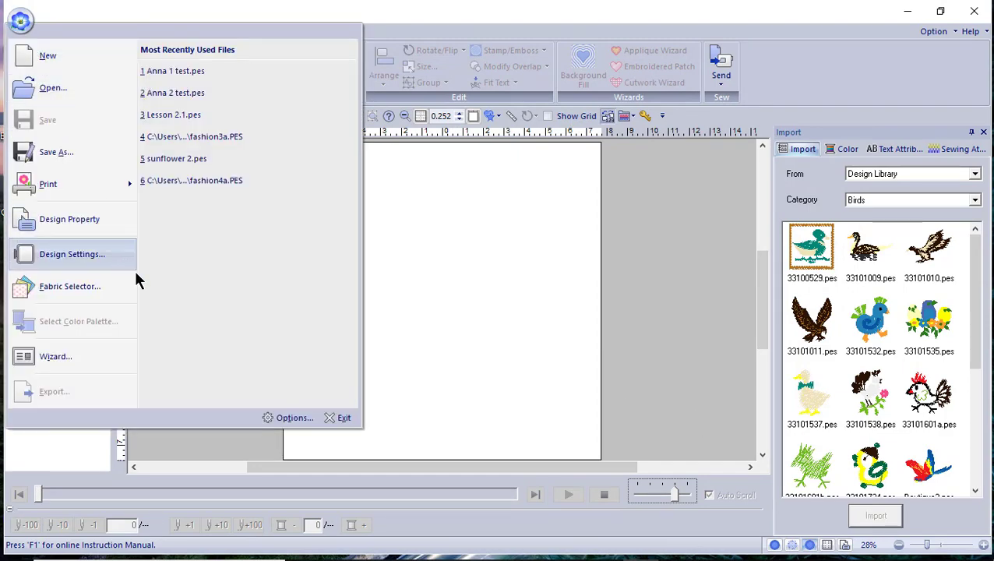
pyautogui.click(293, 418)
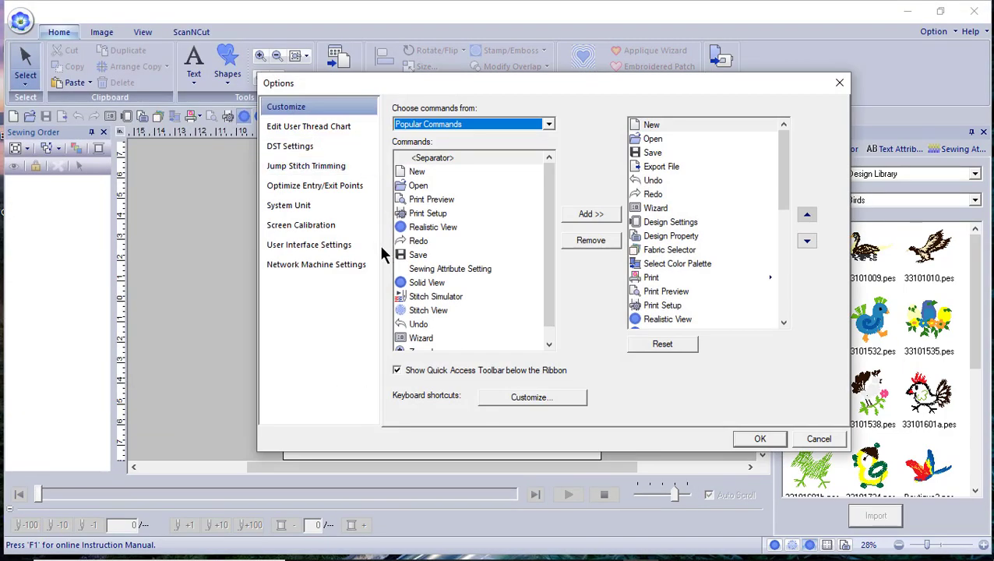
pyautogui.click(309, 243)
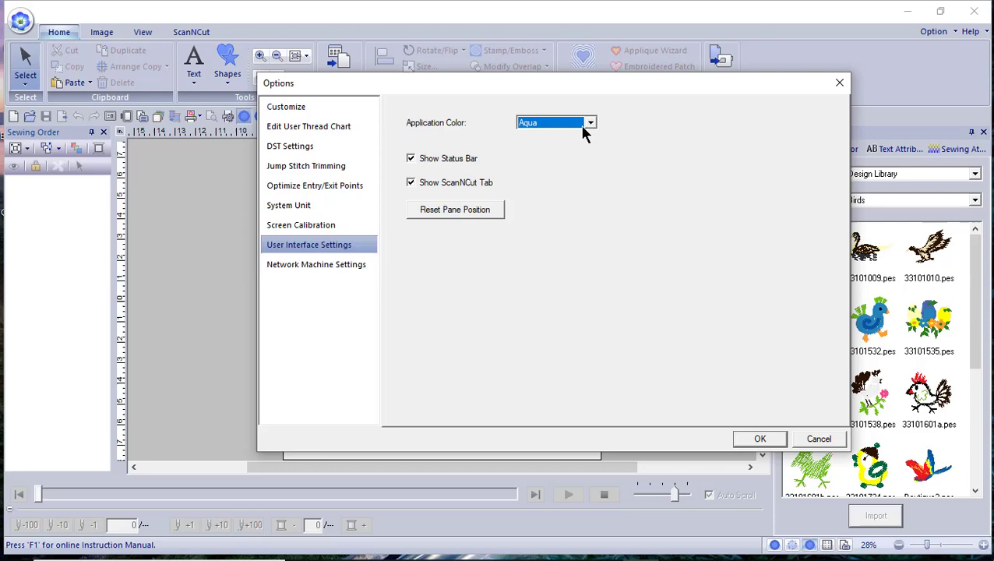
pyautogui.click(589, 122)
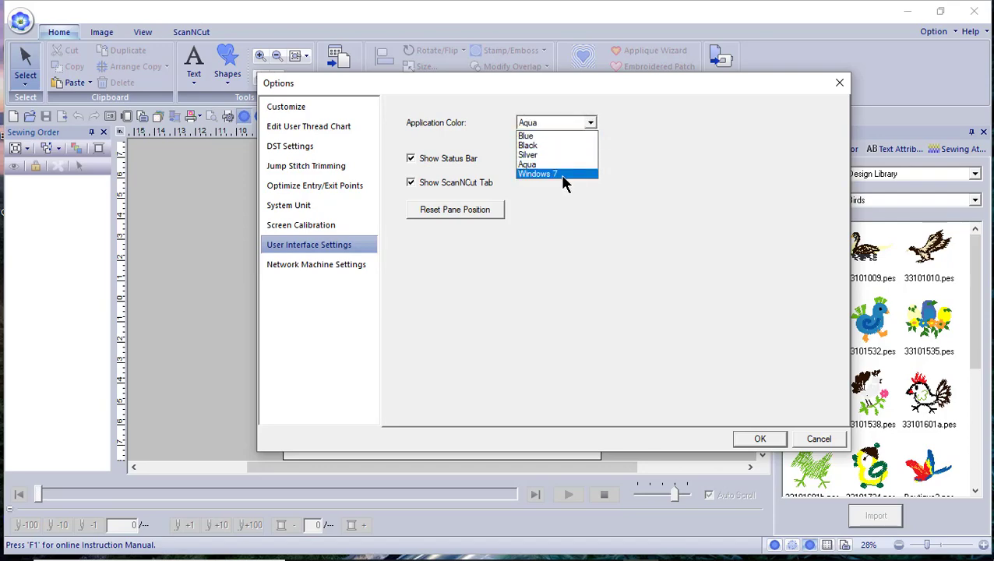
pyautogui.click(538, 173)
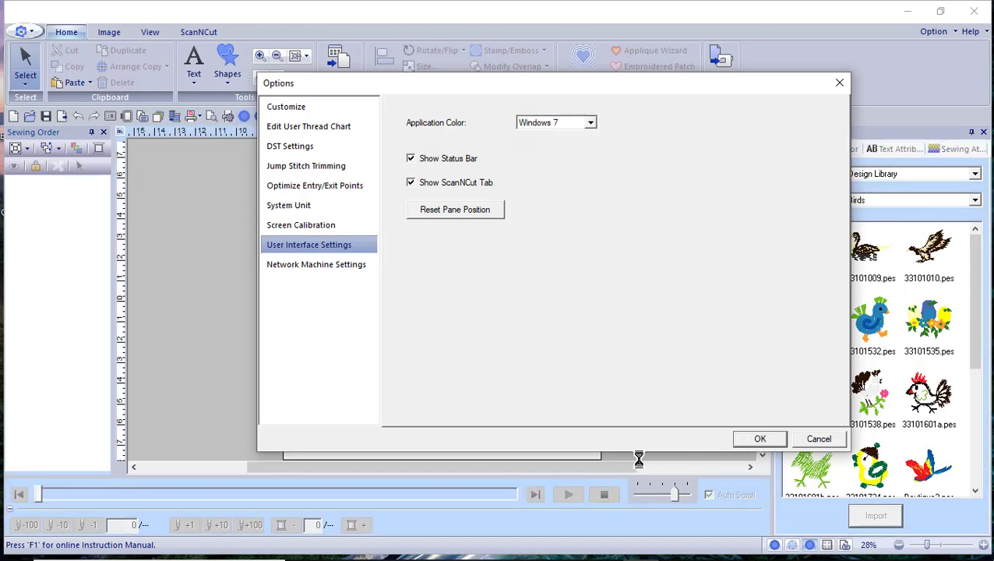
pyautogui.click(760, 439)
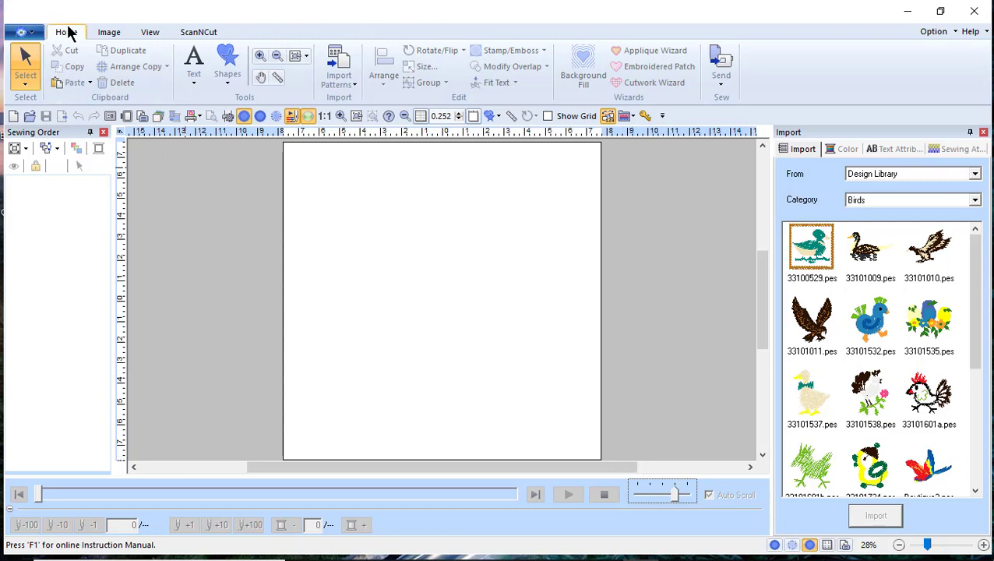
# Set Application Color back to Silver in User Interface Settings and apply it
pyautogui.click(24, 32)
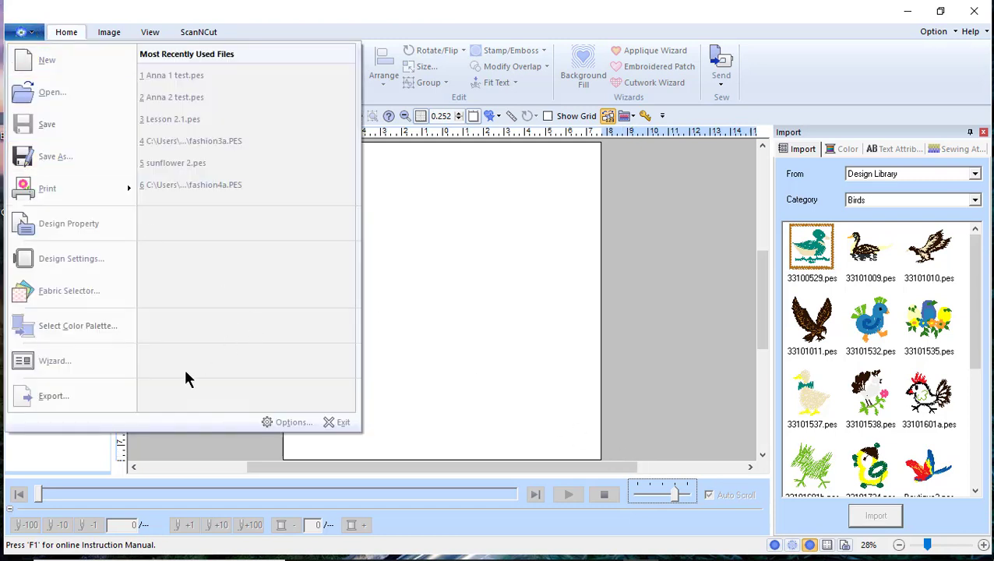
pyautogui.moveTo(292, 421)
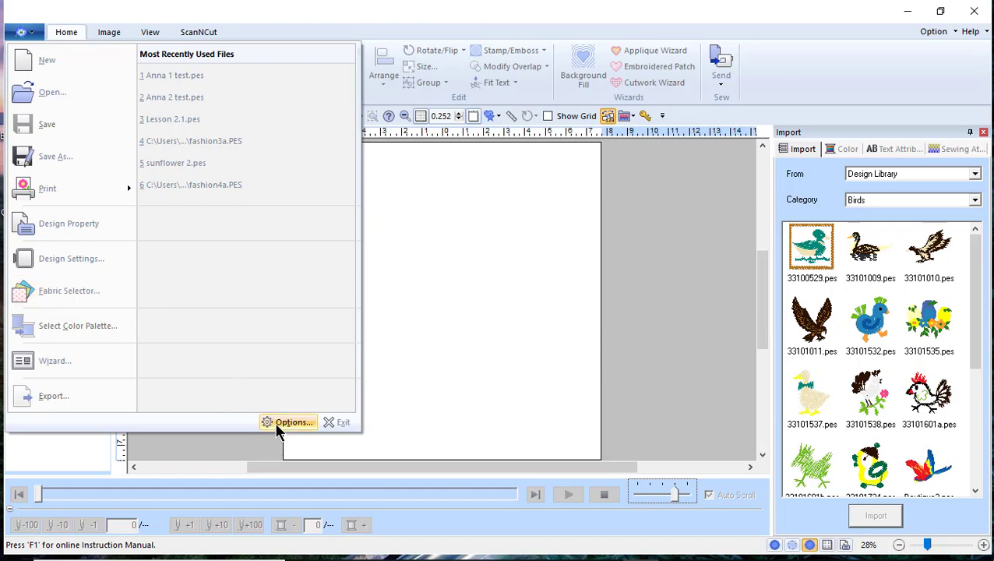
pyautogui.click(293, 420)
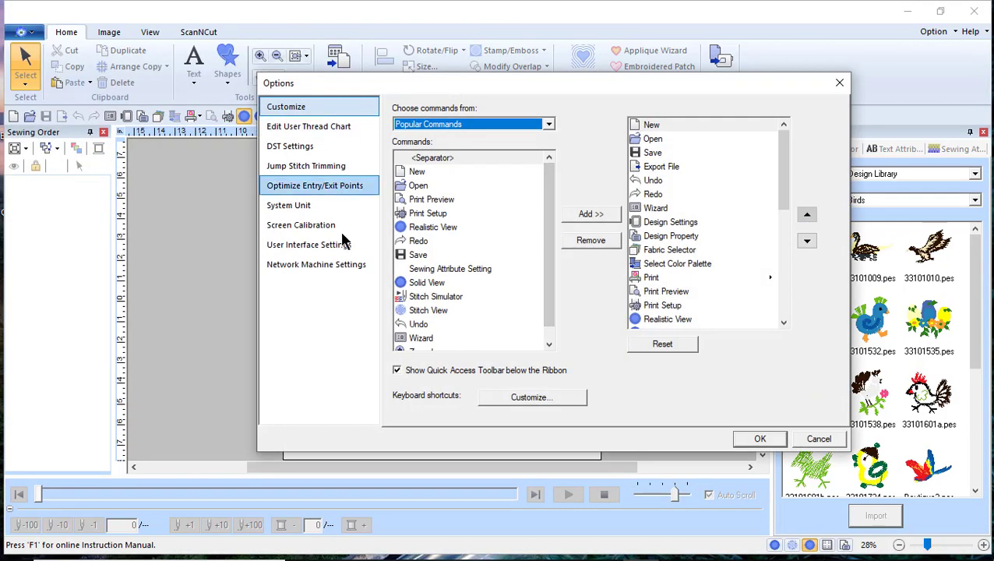
pyautogui.click(308, 244)
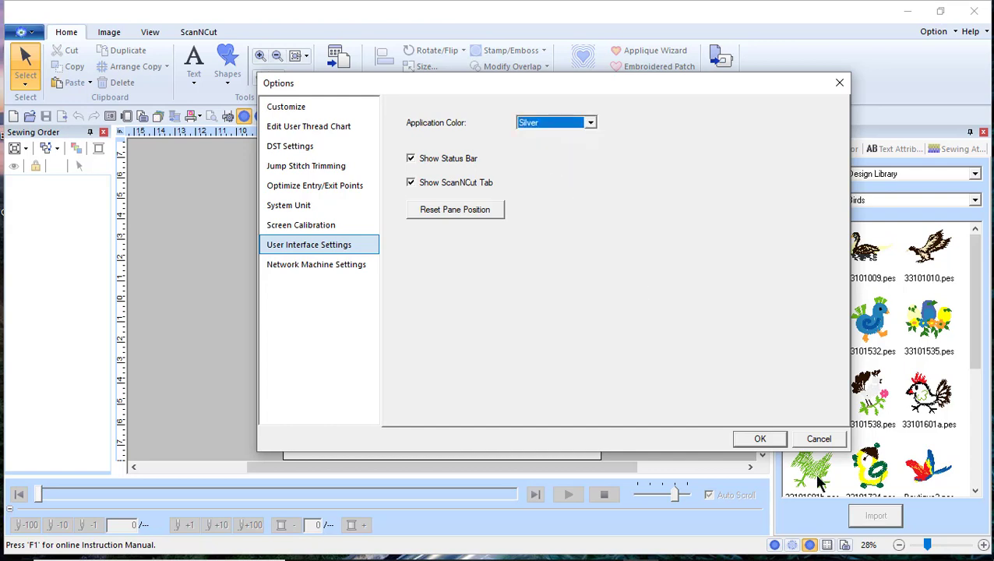
pyautogui.moveTo(673, 458)
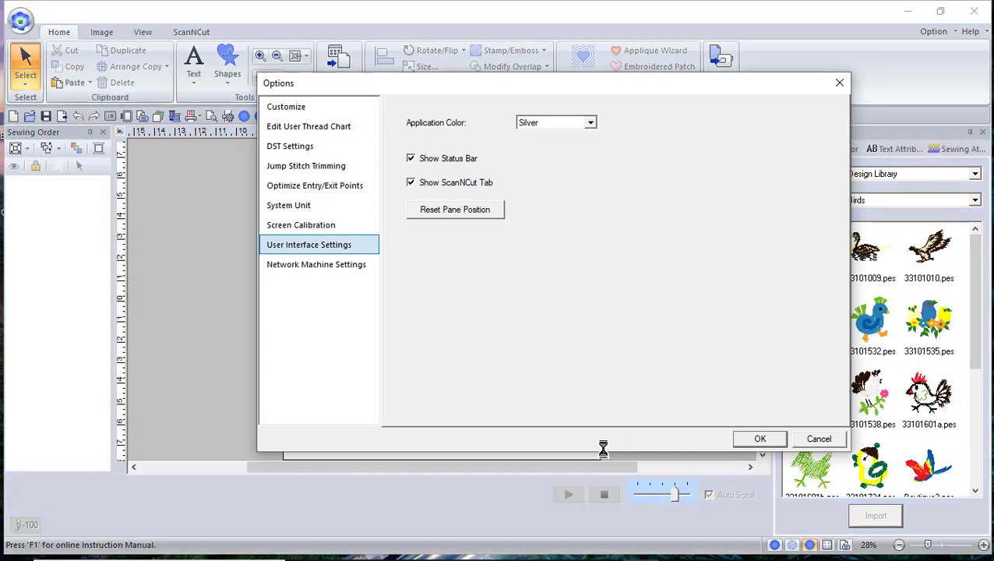
pyautogui.click(761, 438)
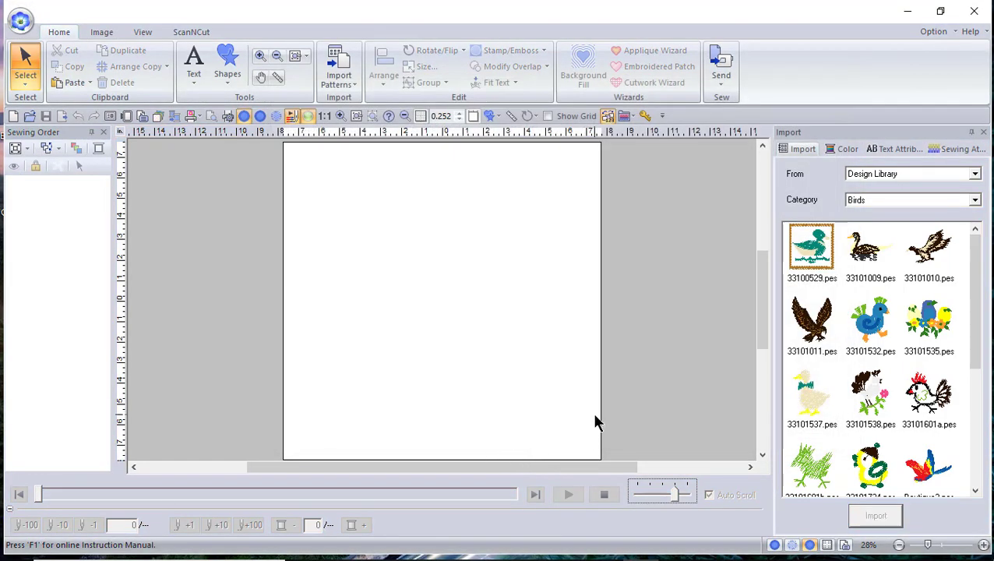